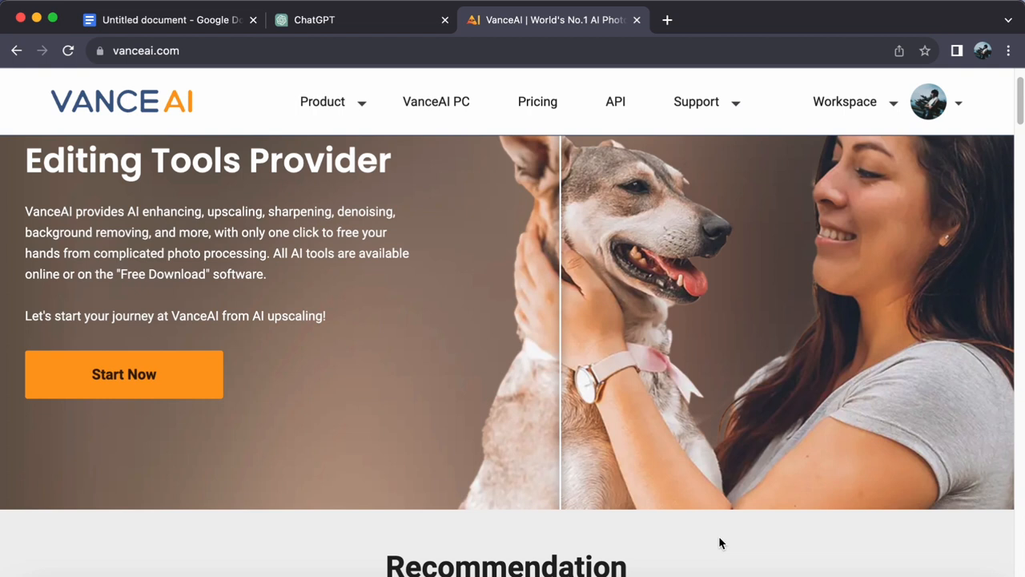
mouse_move(707, 540)
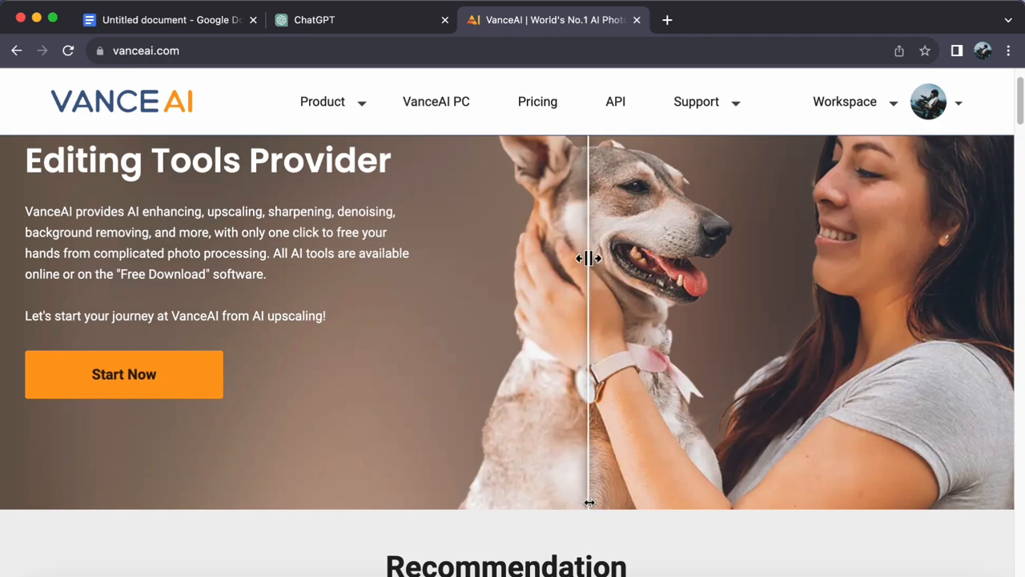
Step: Scroll to Hot AI Features and launch the AI Image Sharpener tool
scroll(down, 3)
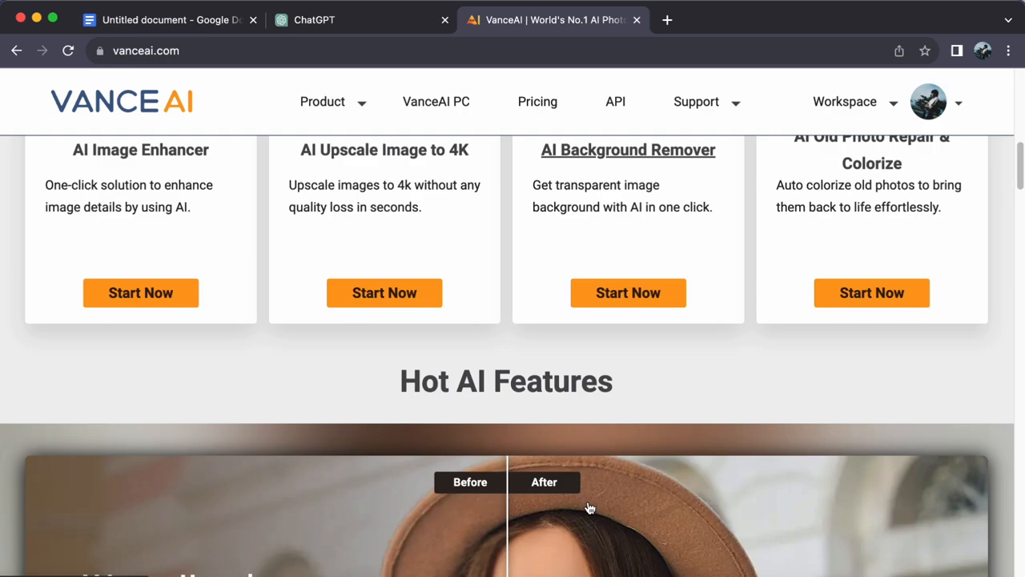
scroll(down, 3)
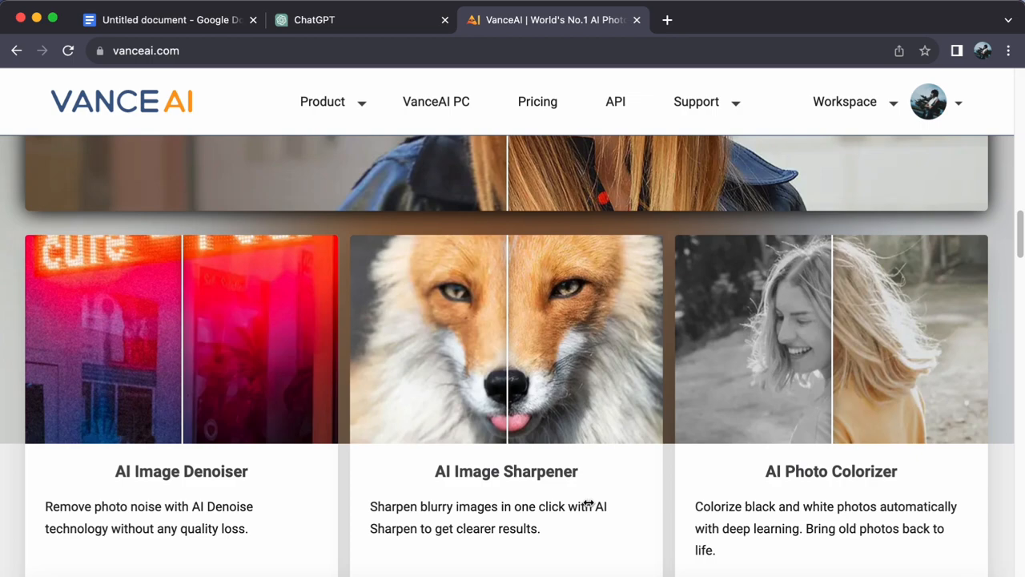
scroll(down, 3)
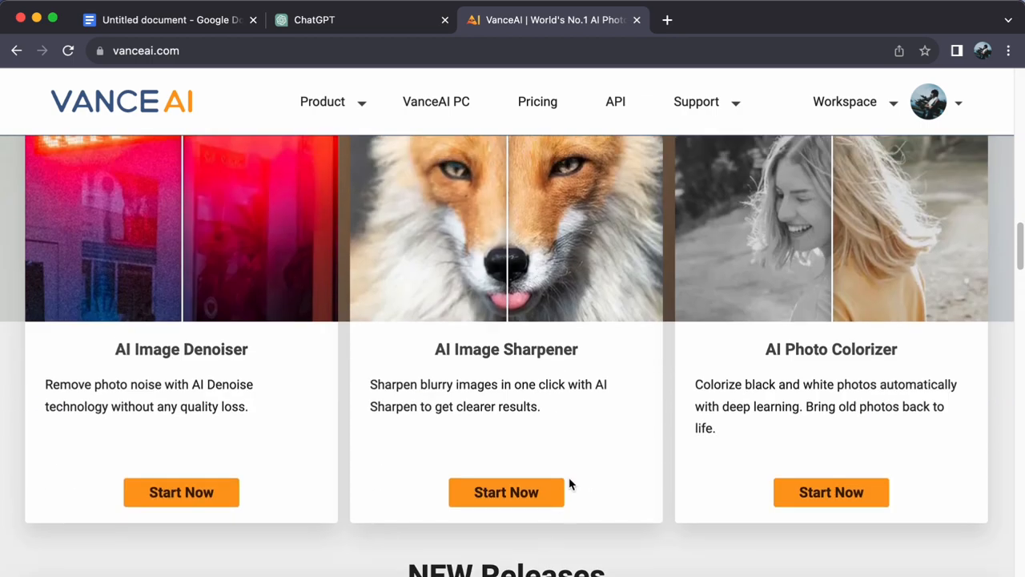
click(505, 492)
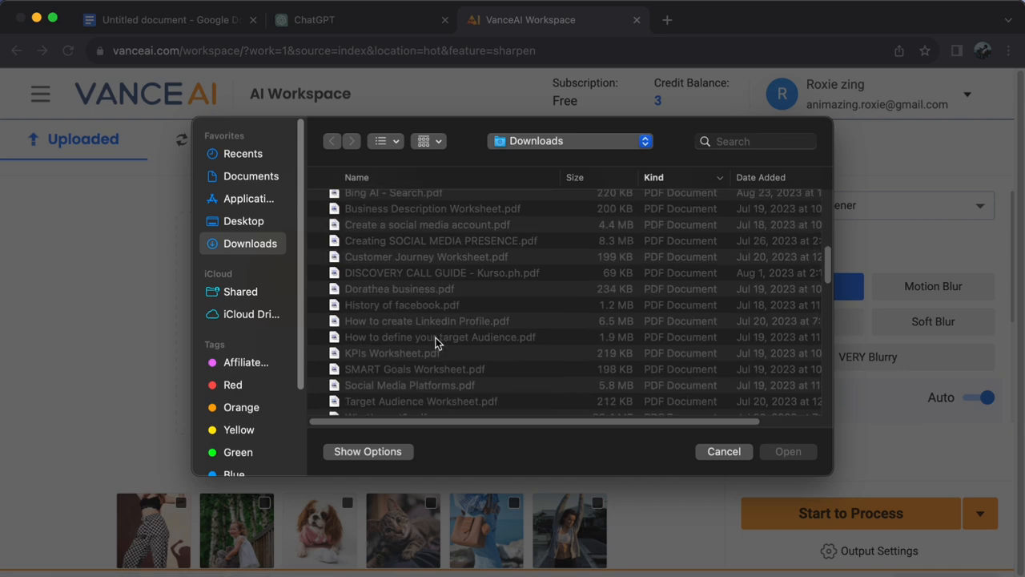
Step: Sharpen nature1.jpeg in General mode and view the before-and-after preview
scroll(down, 3)
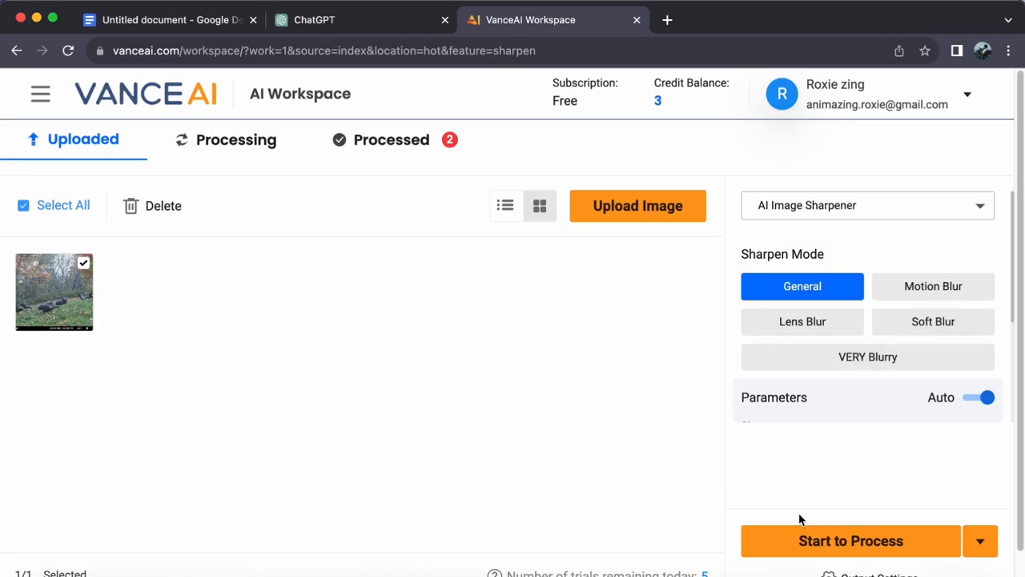
click(851, 540)
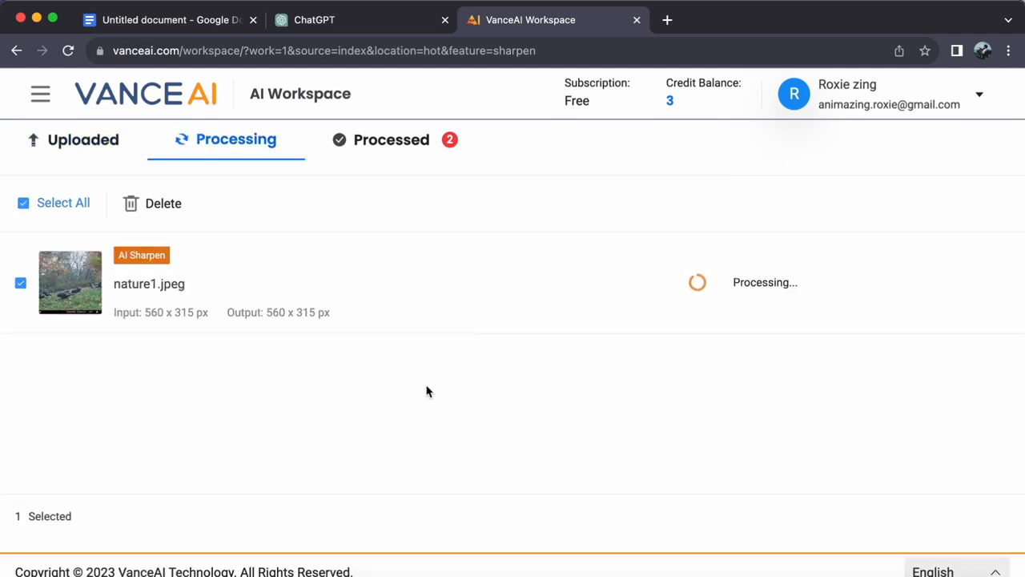
click(70, 282)
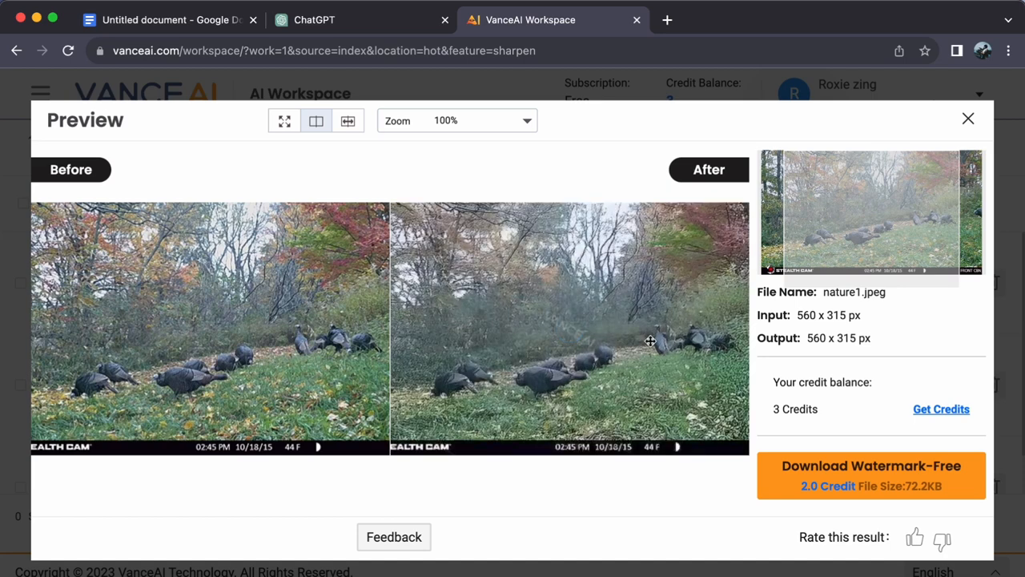
mouse_move(506, 305)
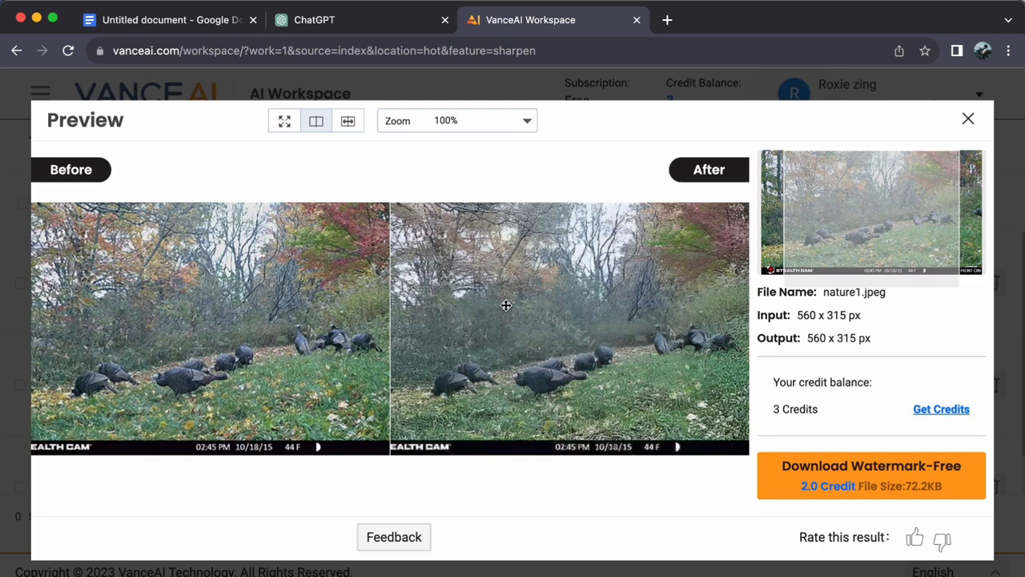
mouse_move(967, 135)
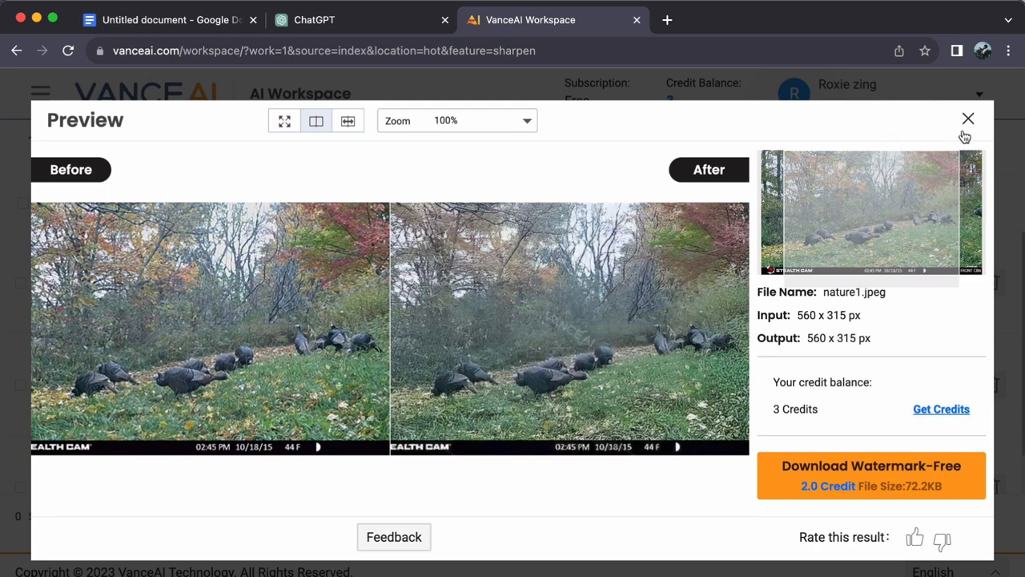